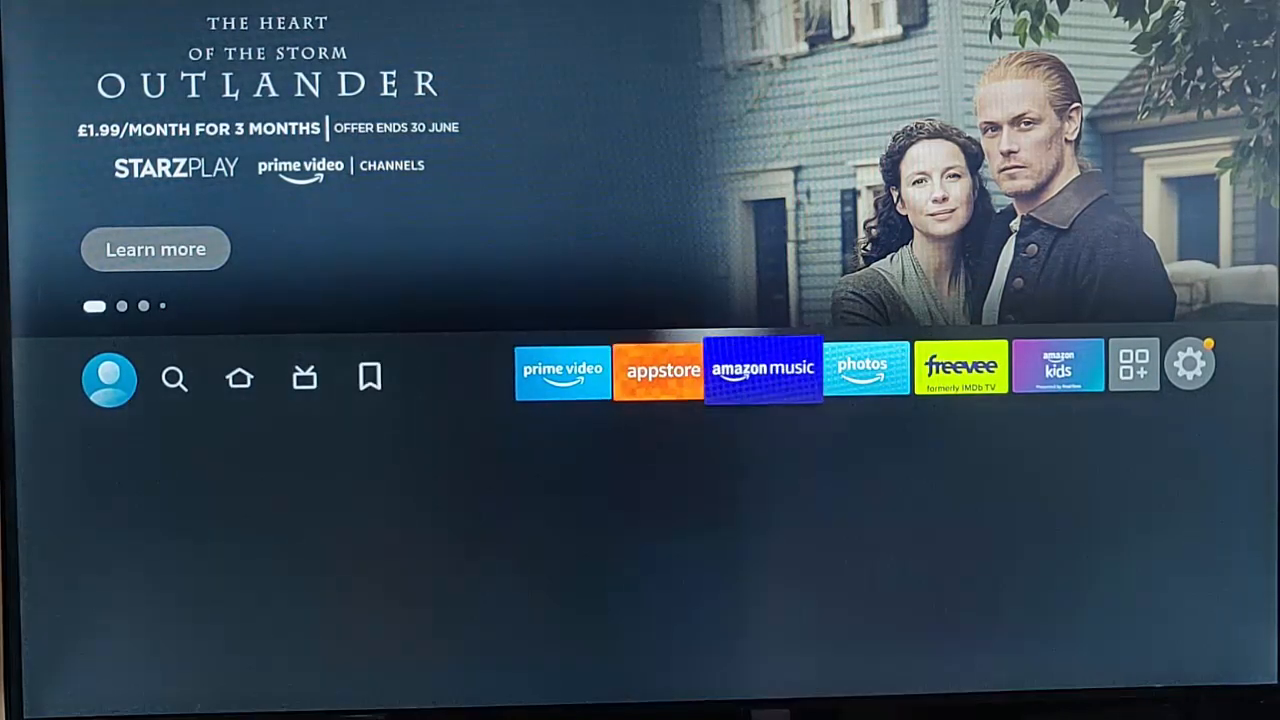
# Go to the Fire TV Settings menu via the gear icon on the top bar.
pyautogui.click(1188, 364)
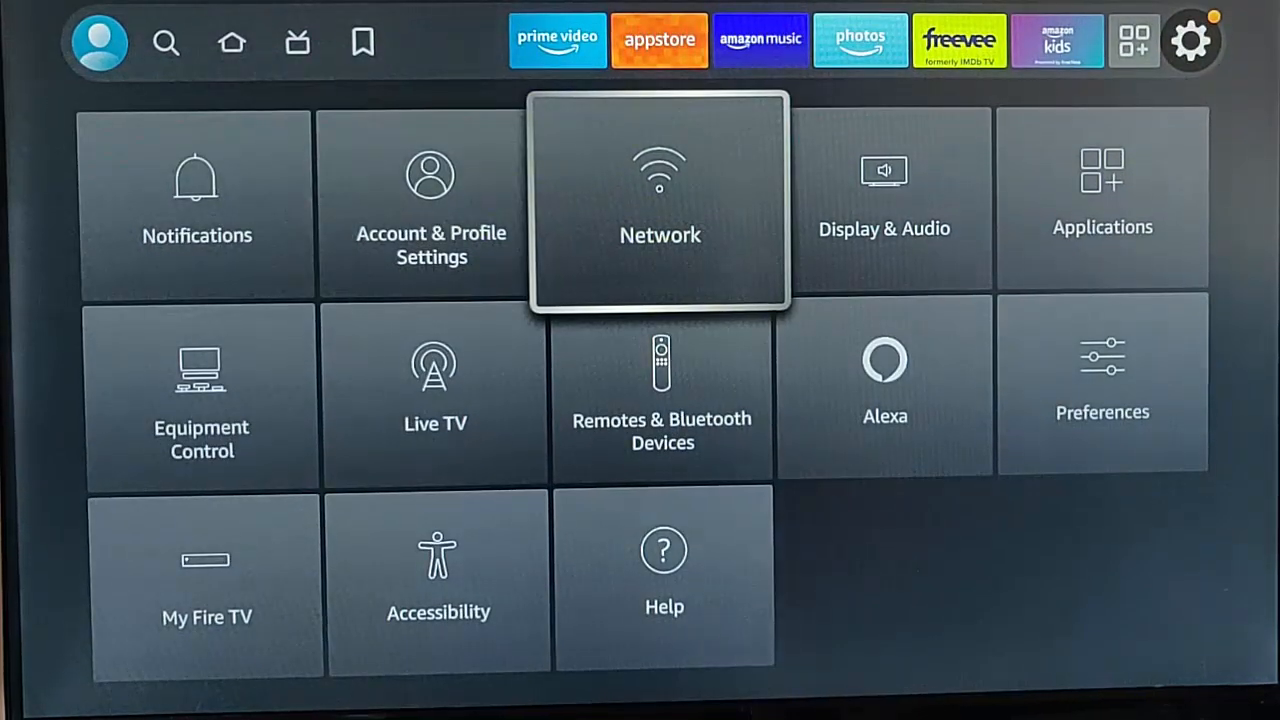
# Show the full Wi-Fi networks list under Network, including BTHub6-NKW5 marked Not in range.
pyautogui.click(660, 200)
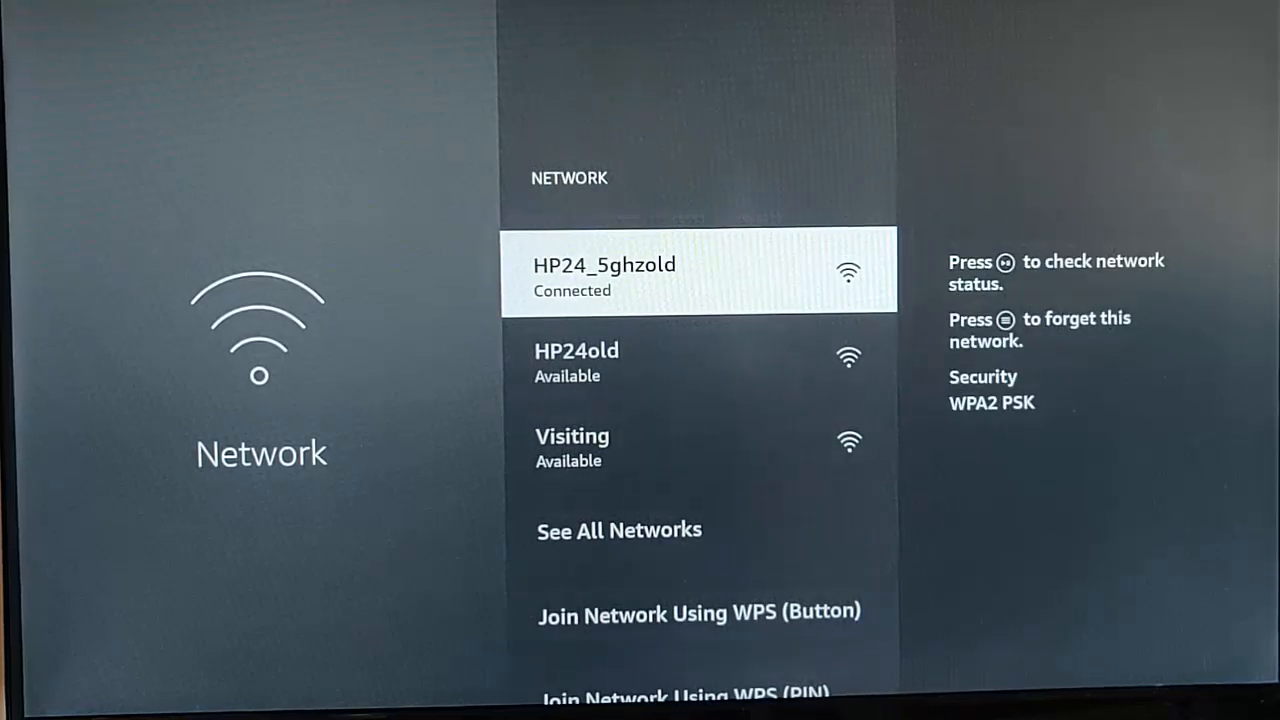
pyautogui.press('Down')
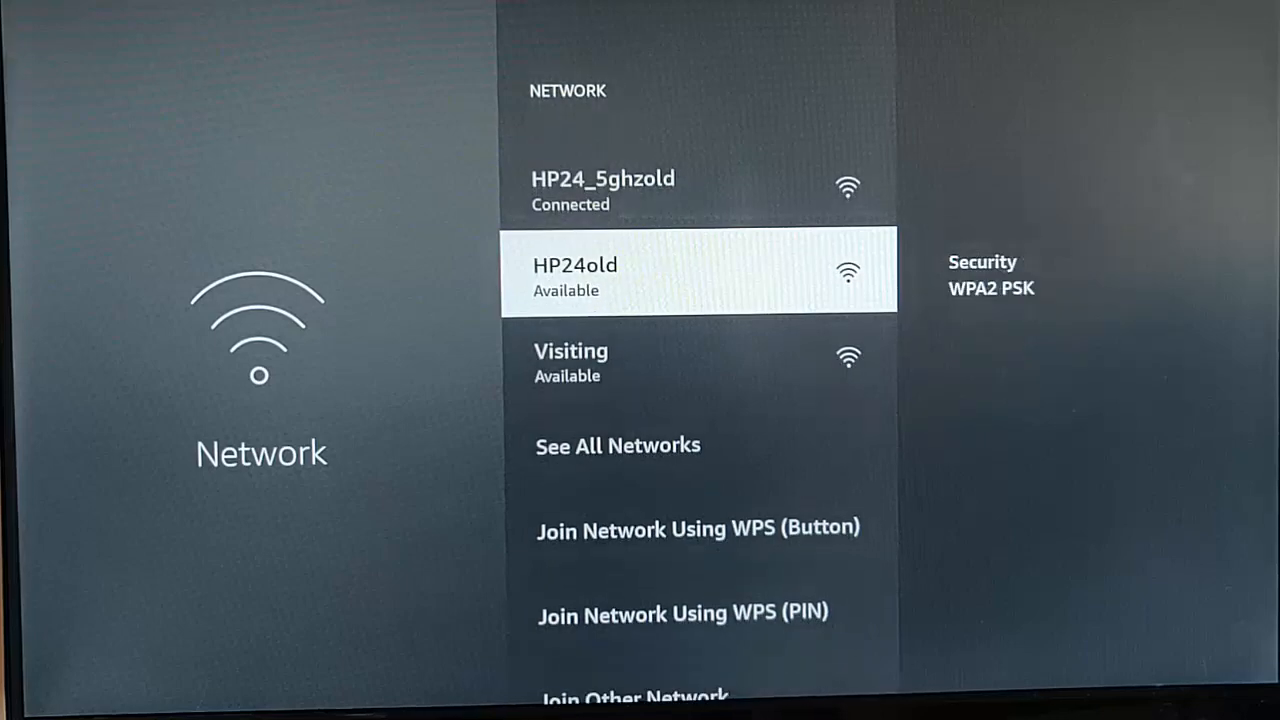
pyautogui.scroll(-3)
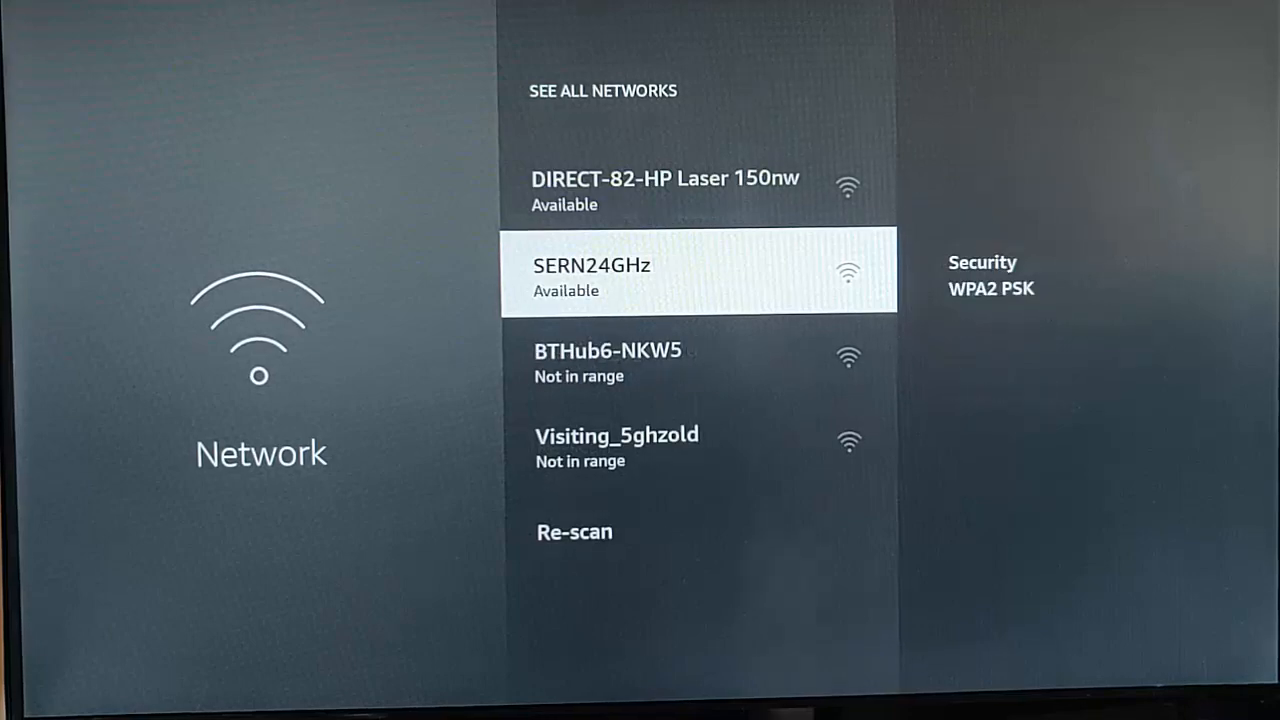
# Forget the BTHub6-NKW5 network via the Menu button and return to Home.
pyautogui.press('Down')
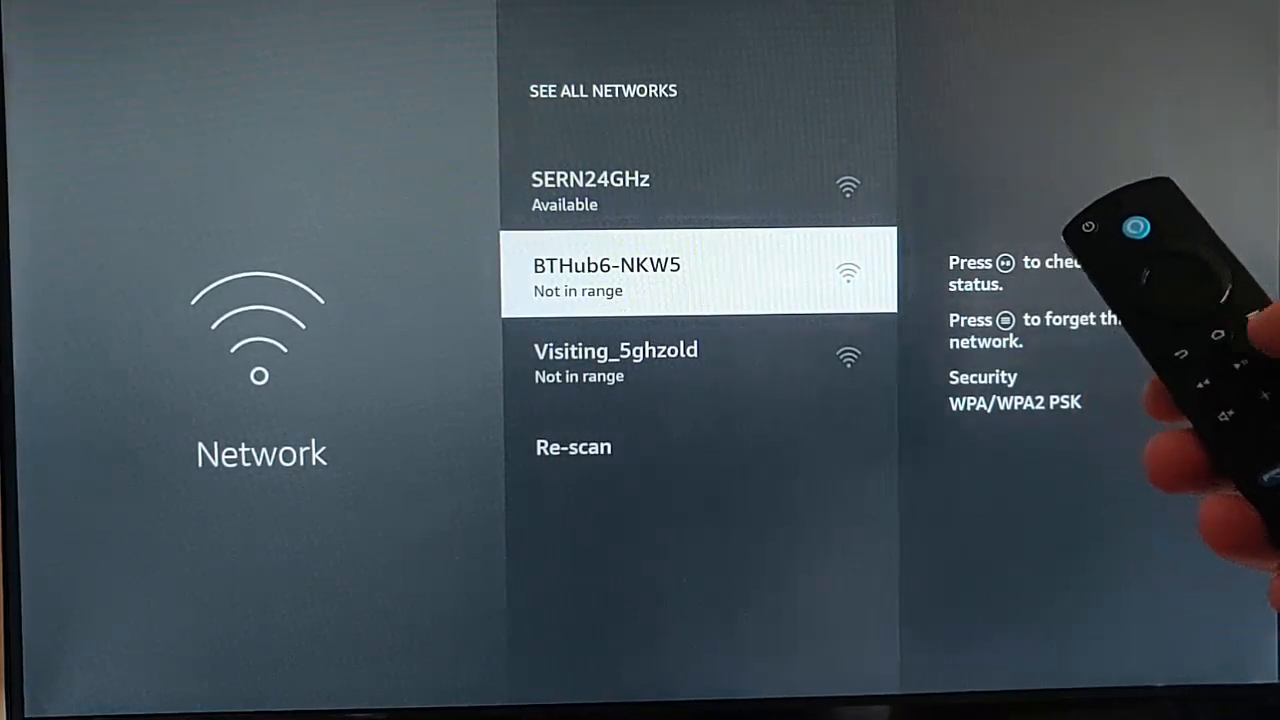
pyautogui.press('menu')
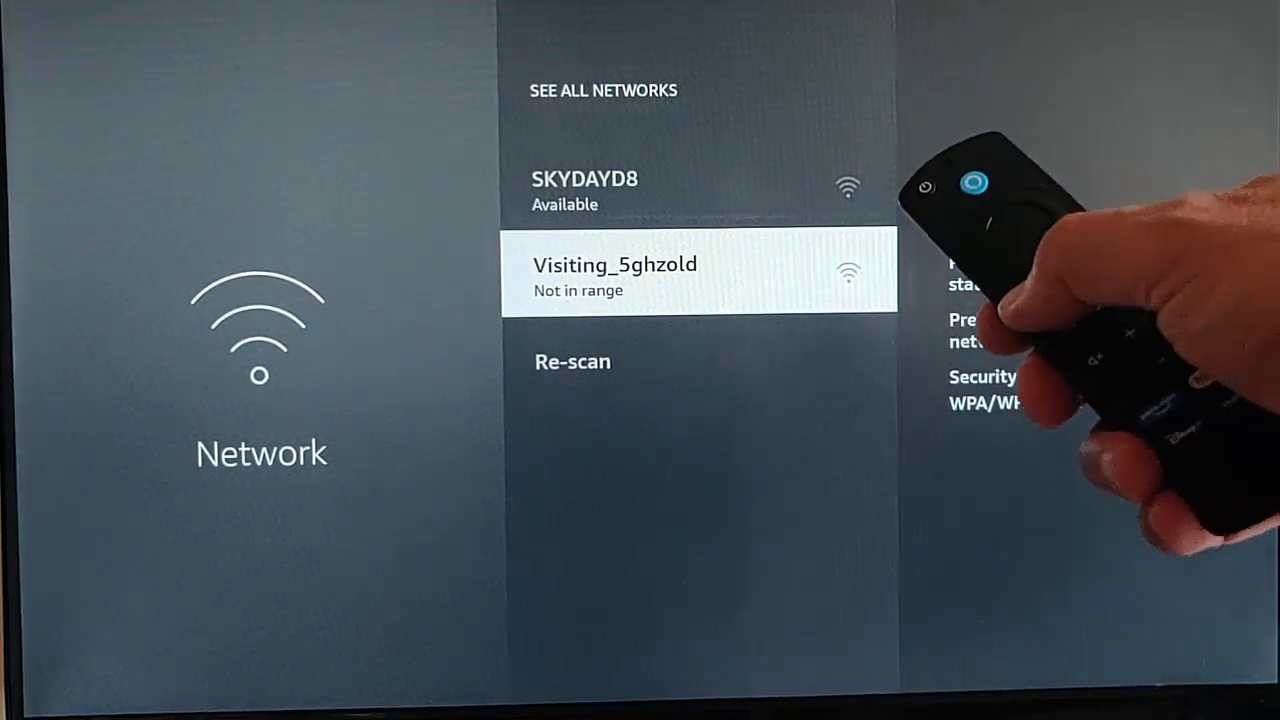
pyautogui.press('home')
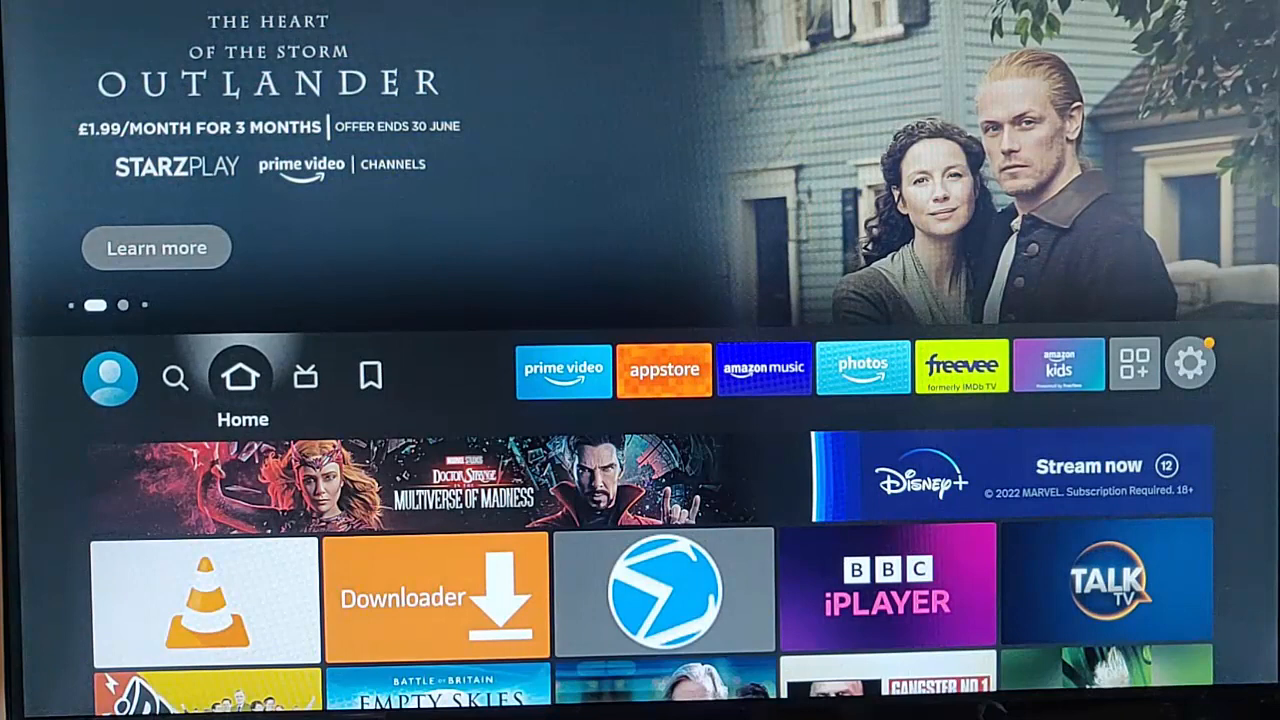